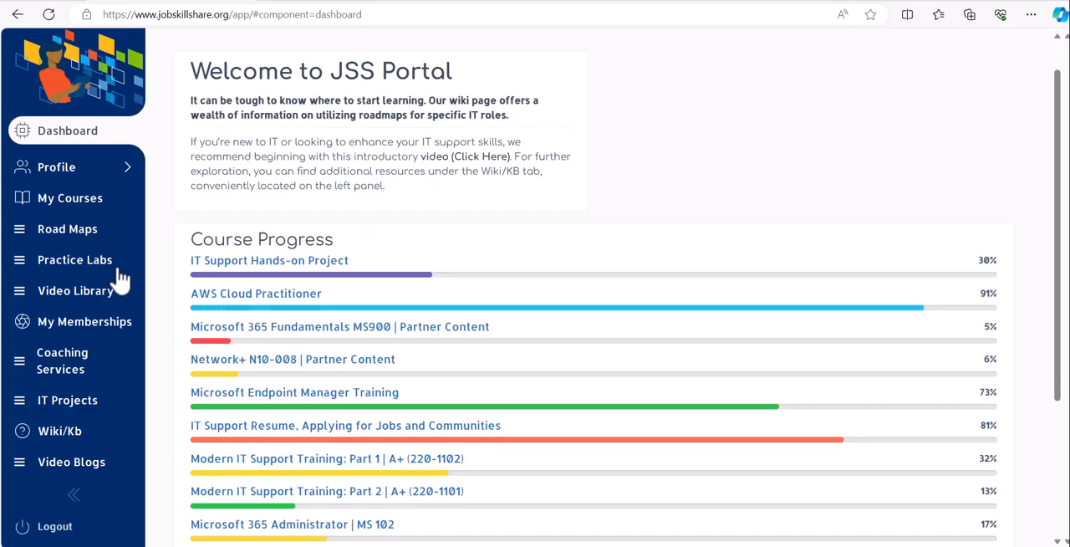
pyautogui.moveTo(58, 206)
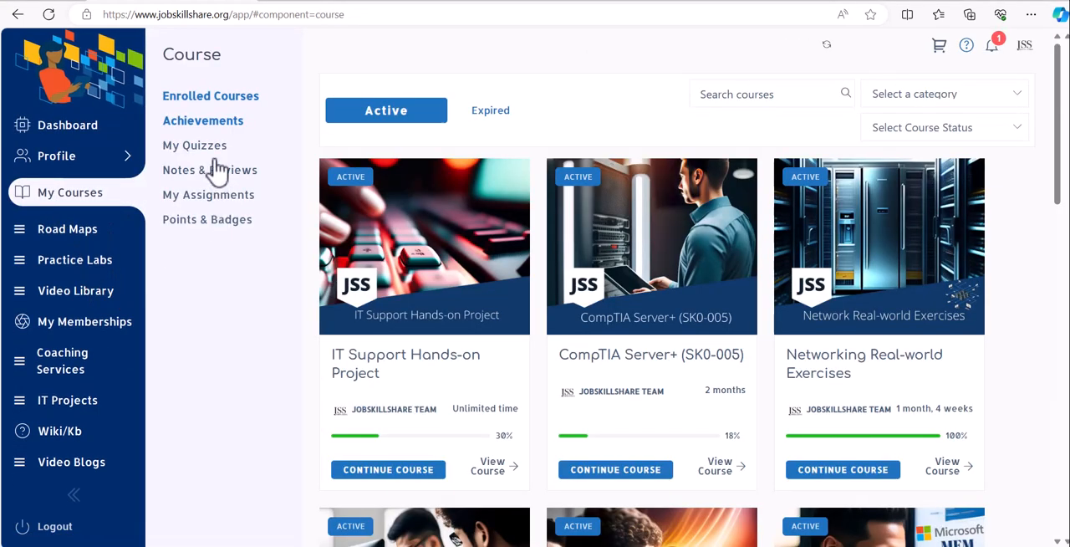
# - Go to Achievements under My Courses to see the two earned certificates
pyautogui.click(203, 120)
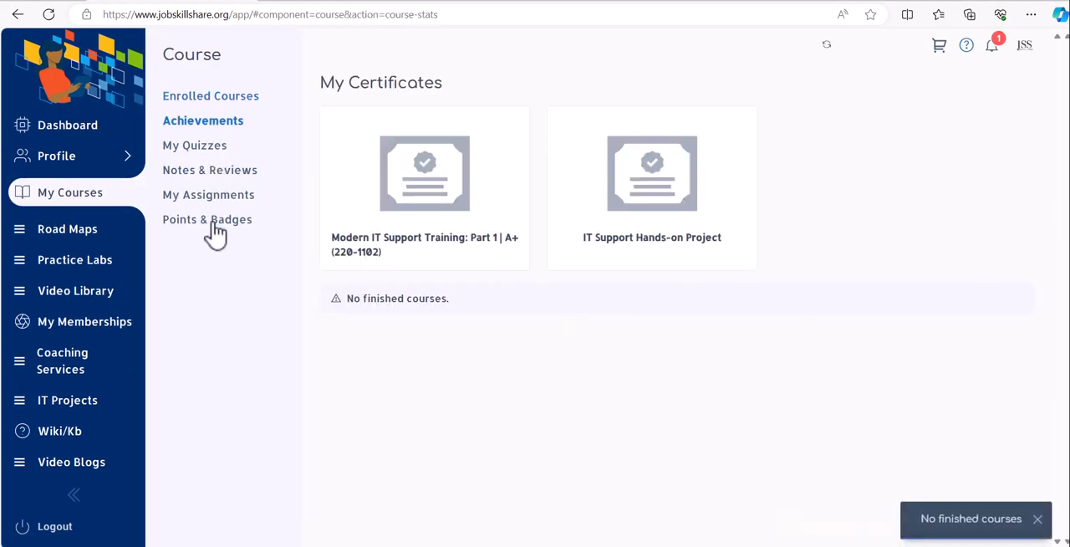
pyautogui.moveTo(368, 365)
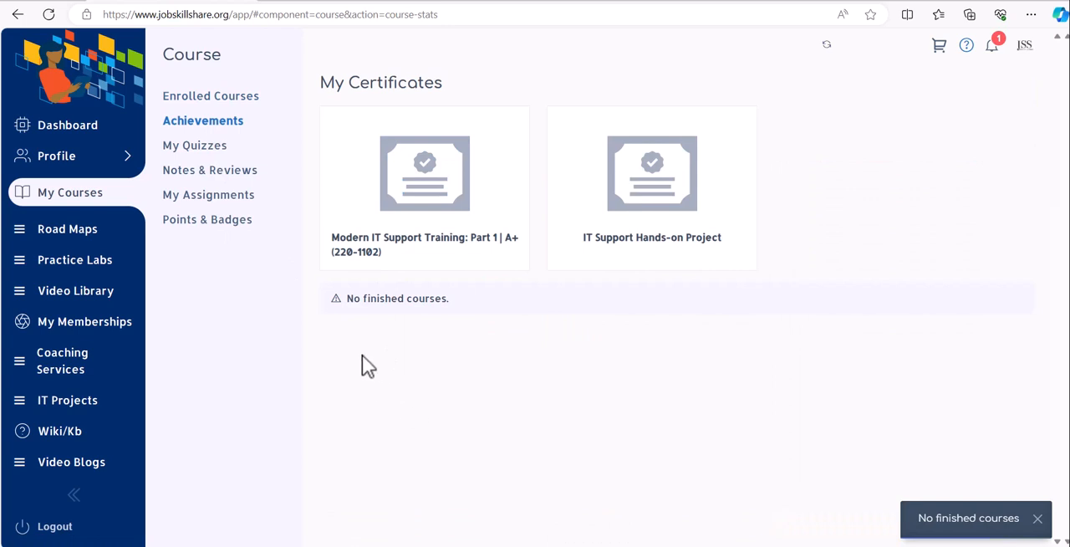
pyautogui.moveTo(398, 371)
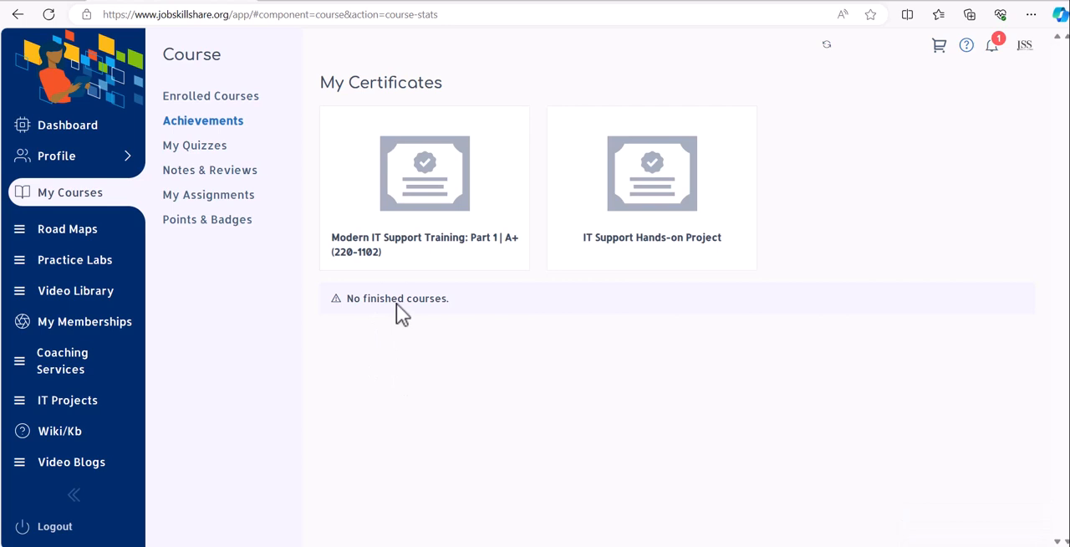
pyautogui.moveTo(382, 375)
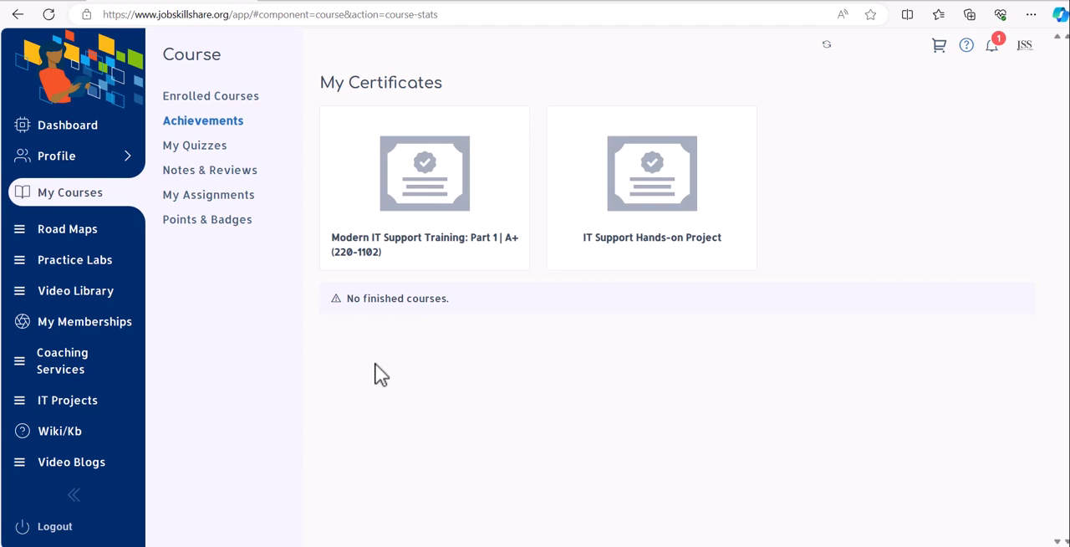
pyautogui.moveTo(375, 303)
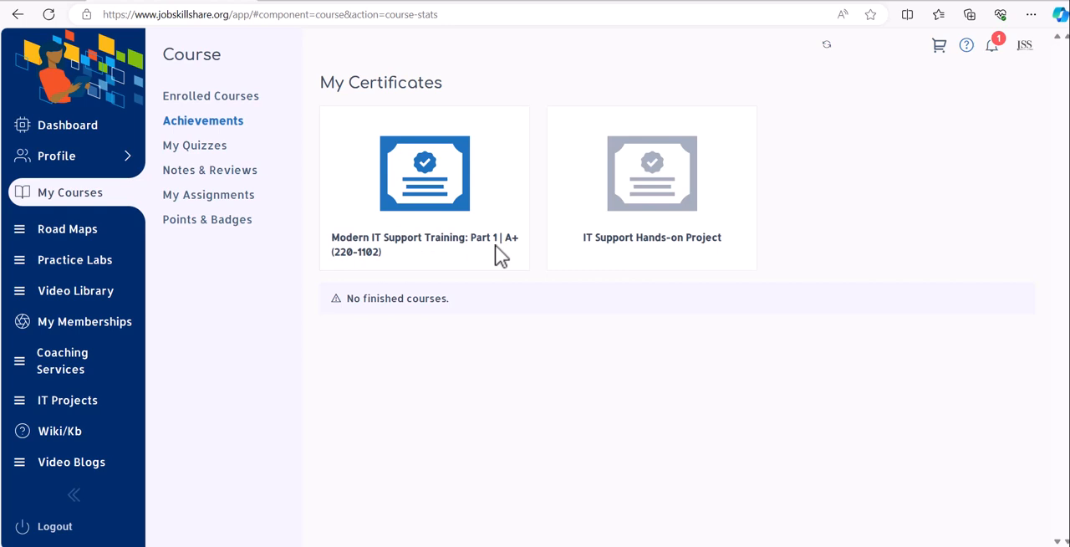
pyautogui.moveTo(489, 254)
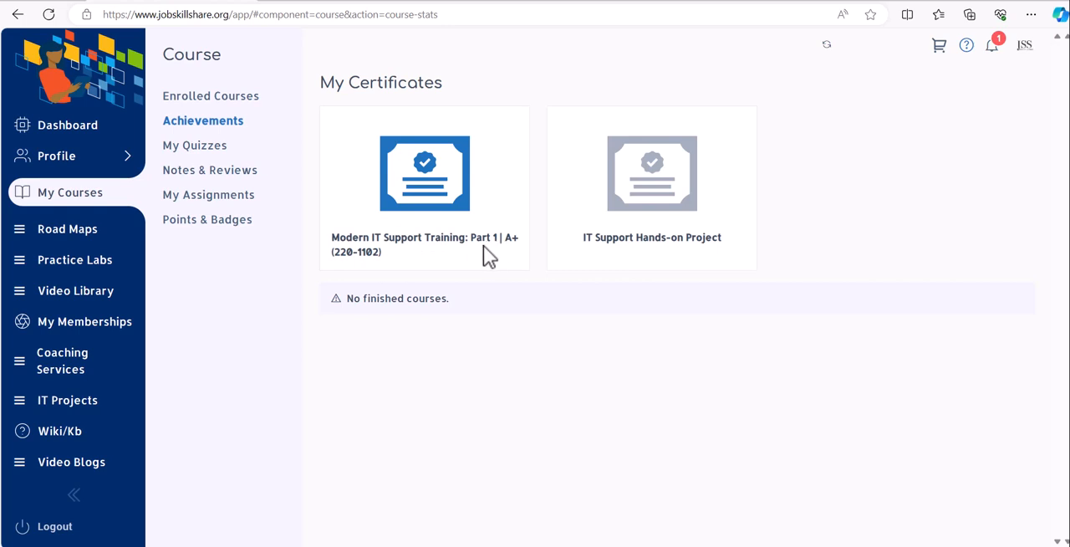
pyautogui.moveTo(435, 255)
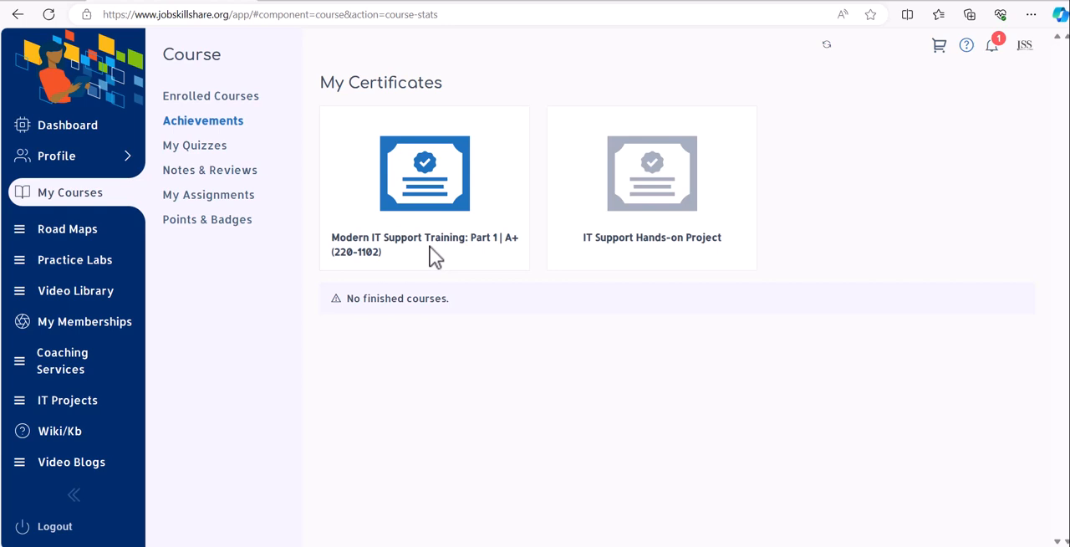
pyautogui.moveTo(381, 258)
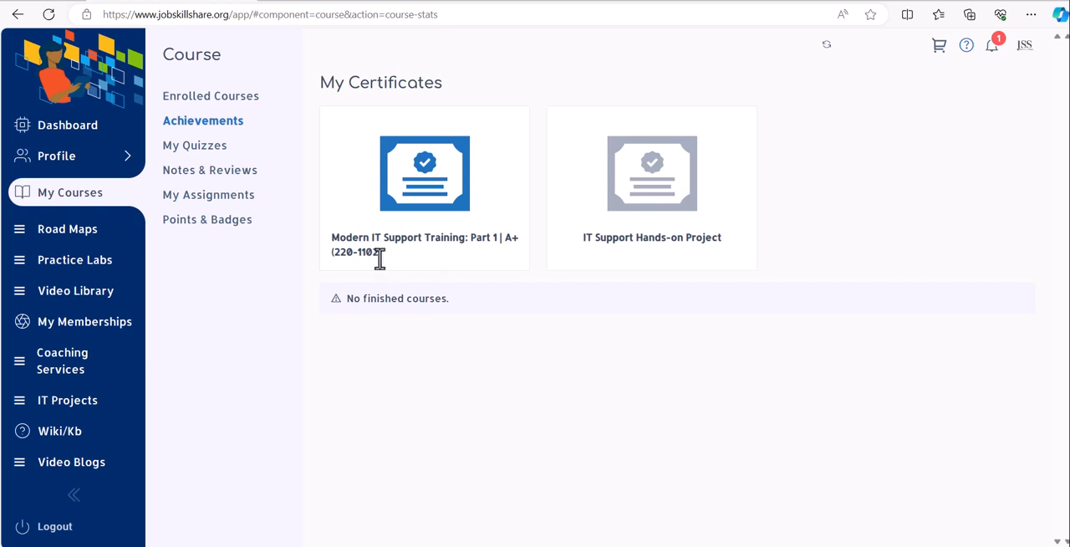
pyautogui.press('ctrl+plus')
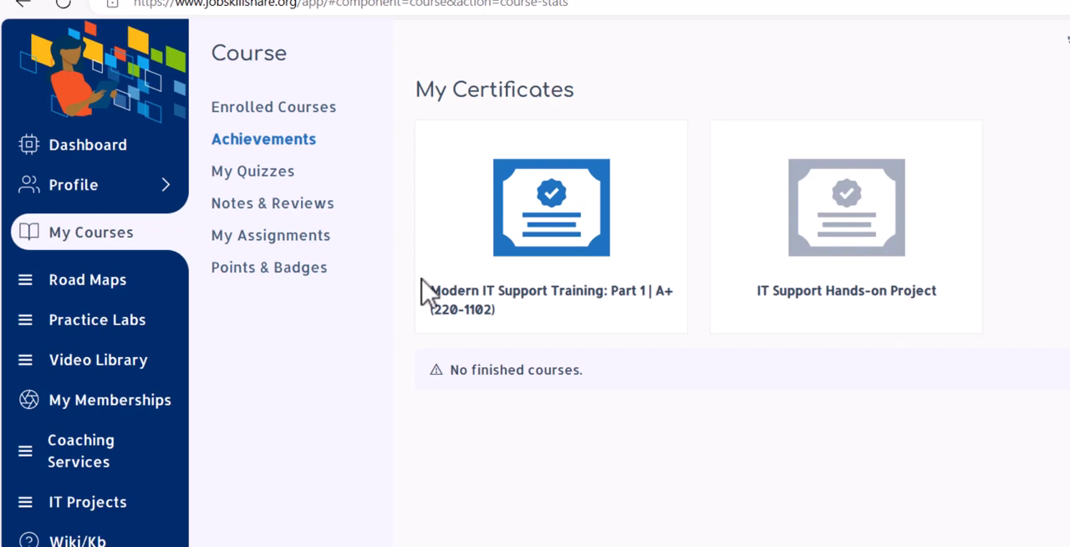
pyautogui.moveTo(436, 348)
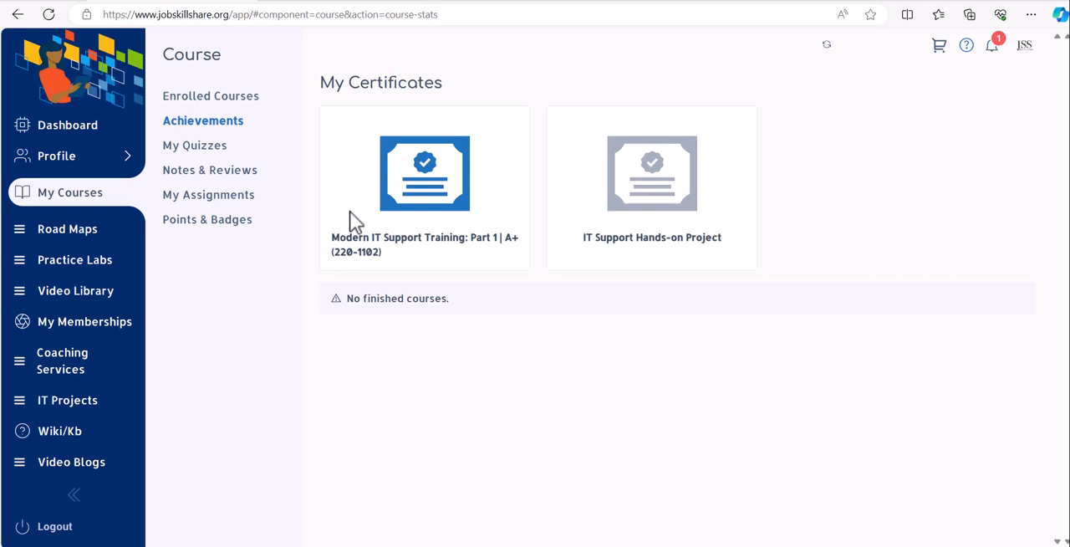
pyautogui.moveTo(360, 231)
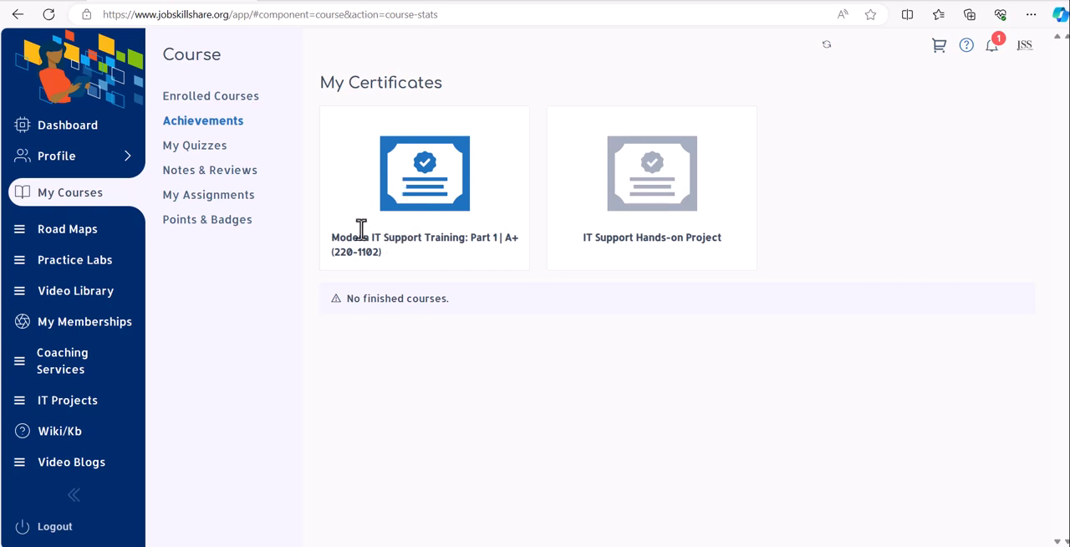
# - Open the Modern IT Support Training: Part 1 certificate and select its verification code
pyautogui.click(425, 174)
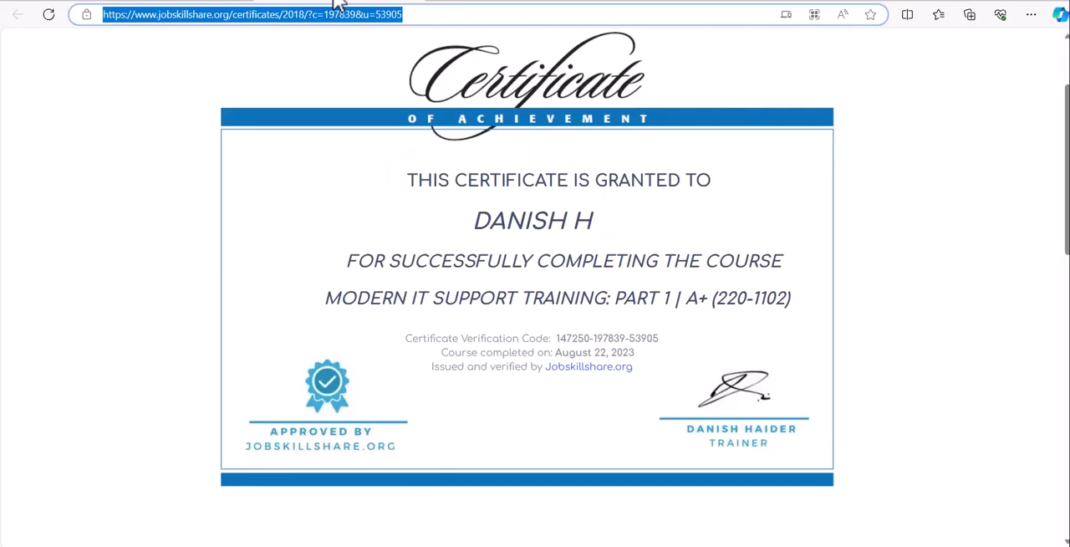
pyautogui.moveTo(171, 187)
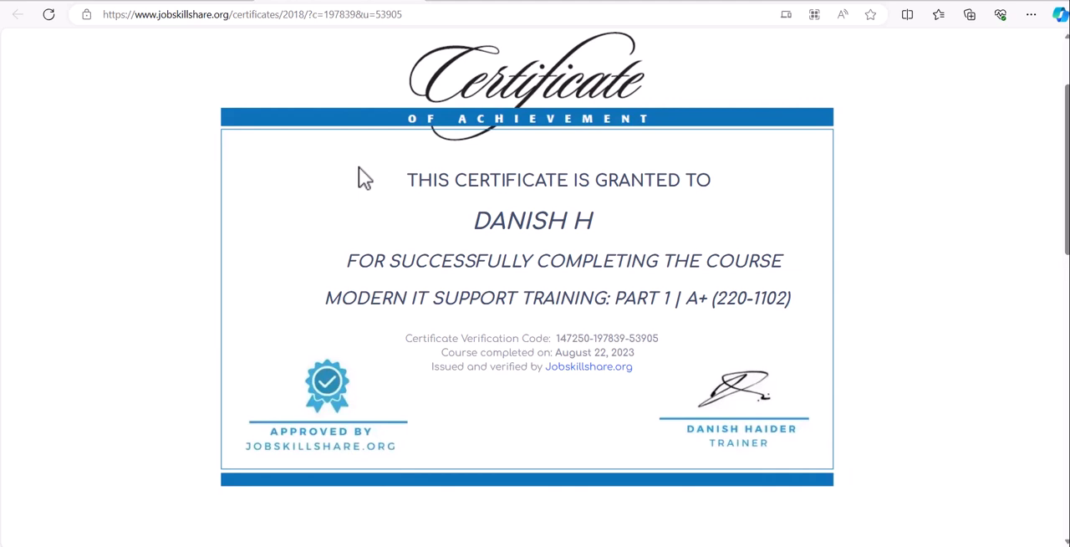
pyautogui.moveTo(444, 338)
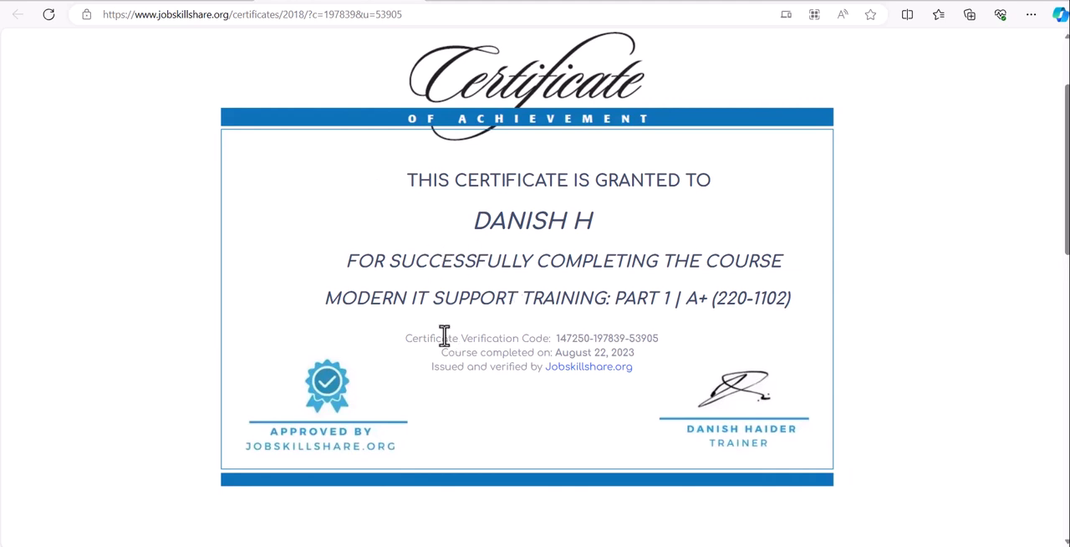
pyautogui.doubleClick(606, 338)
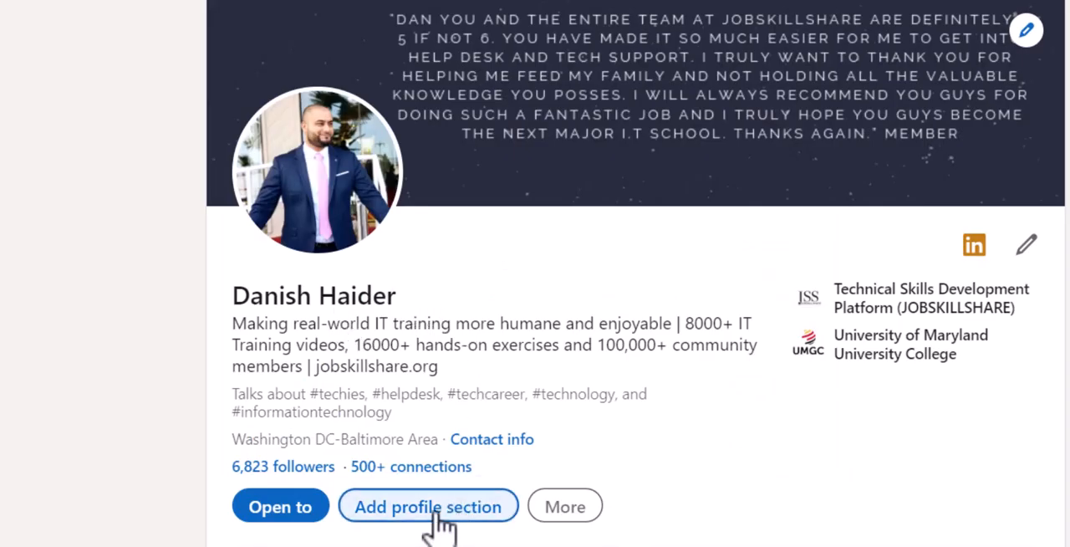
pyautogui.click(428, 505)
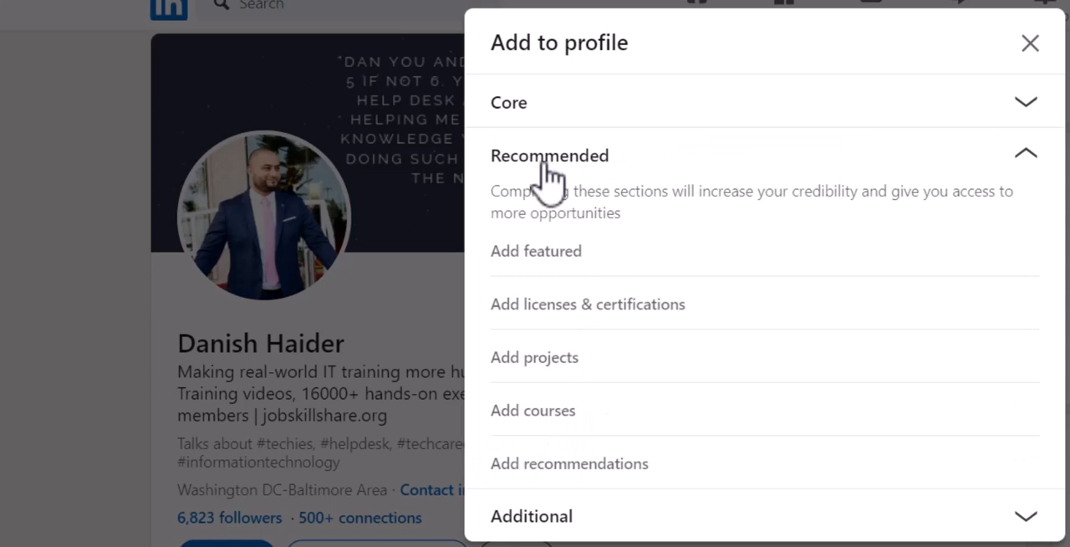
pyautogui.moveTo(510, 321)
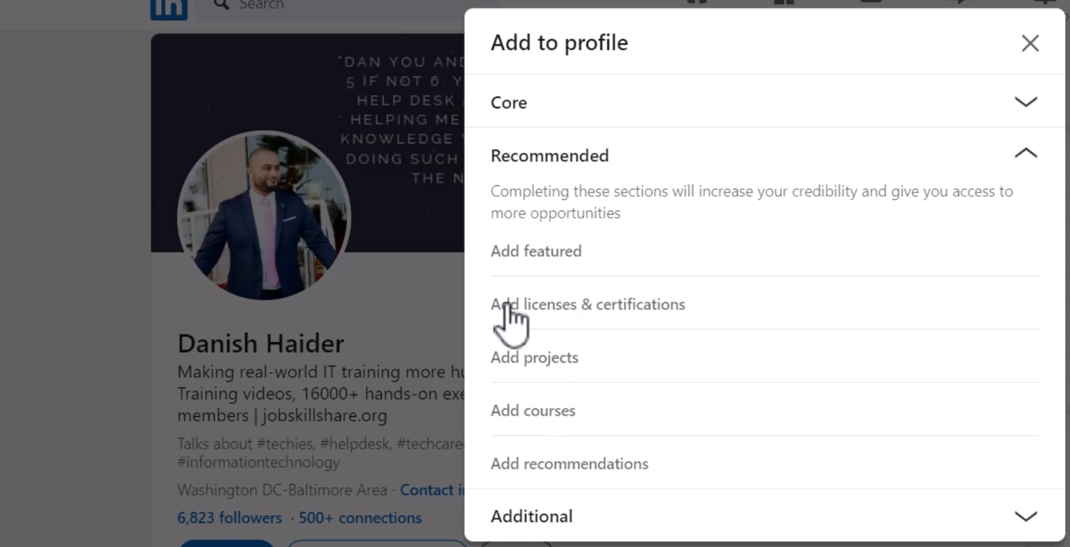
pyautogui.moveTo(582, 335)
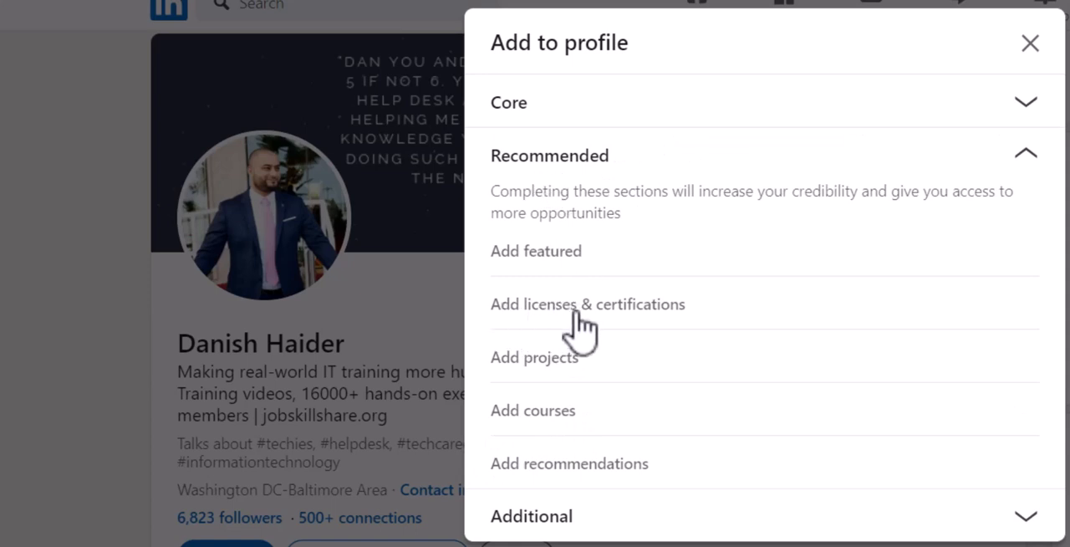
pyautogui.moveTo(568, 326)
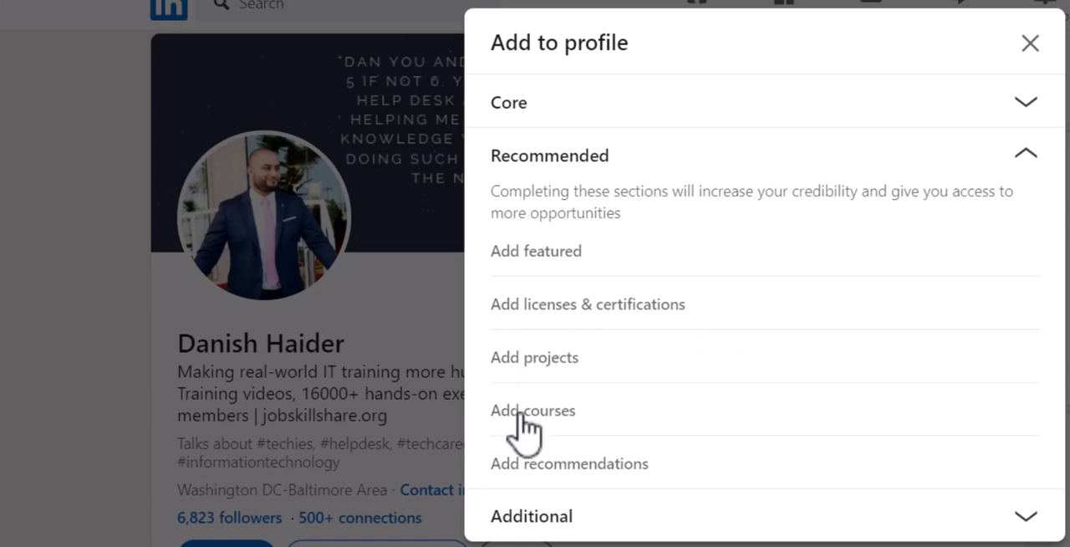
pyautogui.click(532, 410)
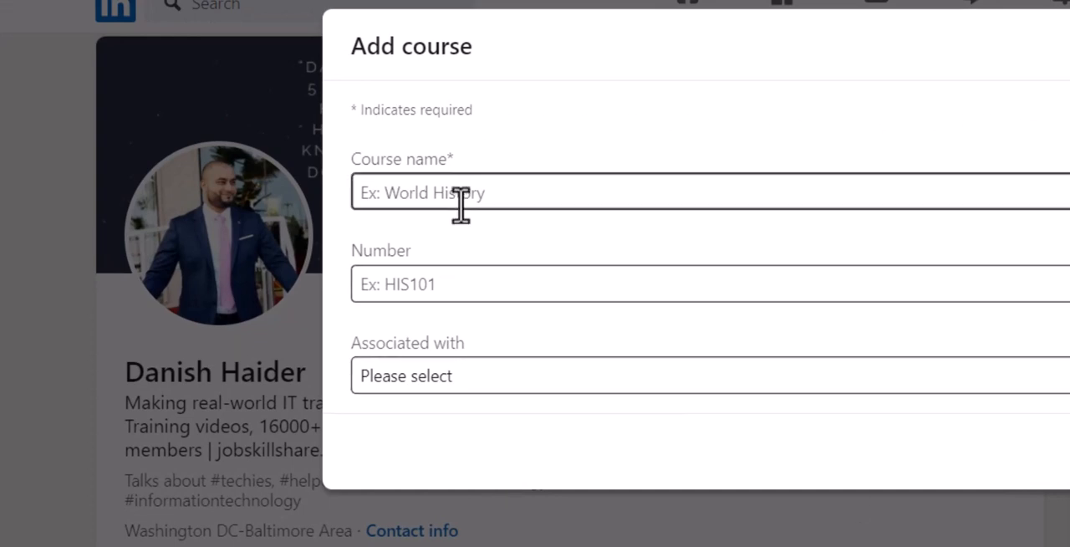
pyautogui.moveTo(468, 248)
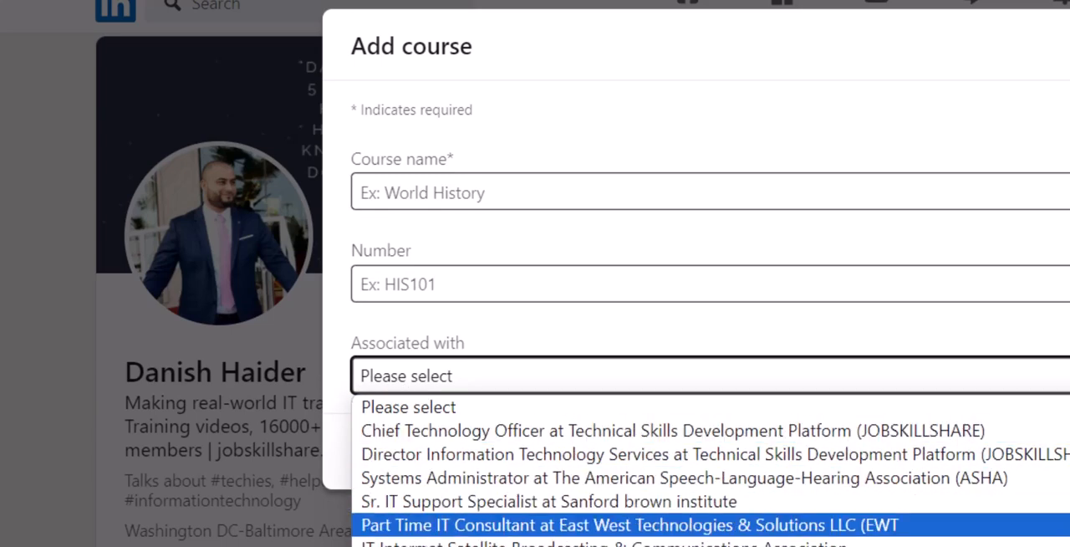
pyautogui.moveTo(520, 406)
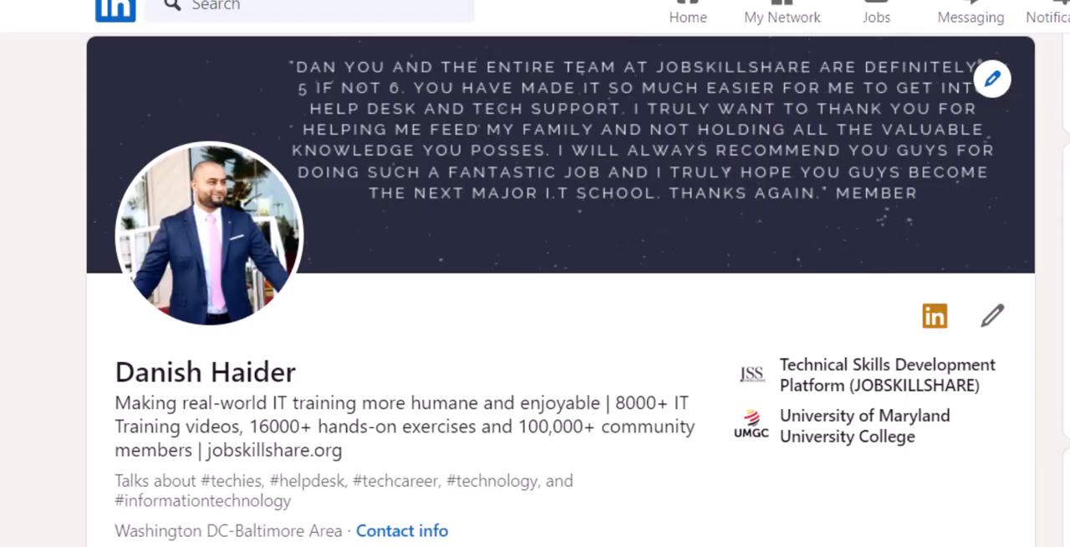
# - From Add profile section, choose Add licenses & certifications under Recommended
pyautogui.click(994, 316)
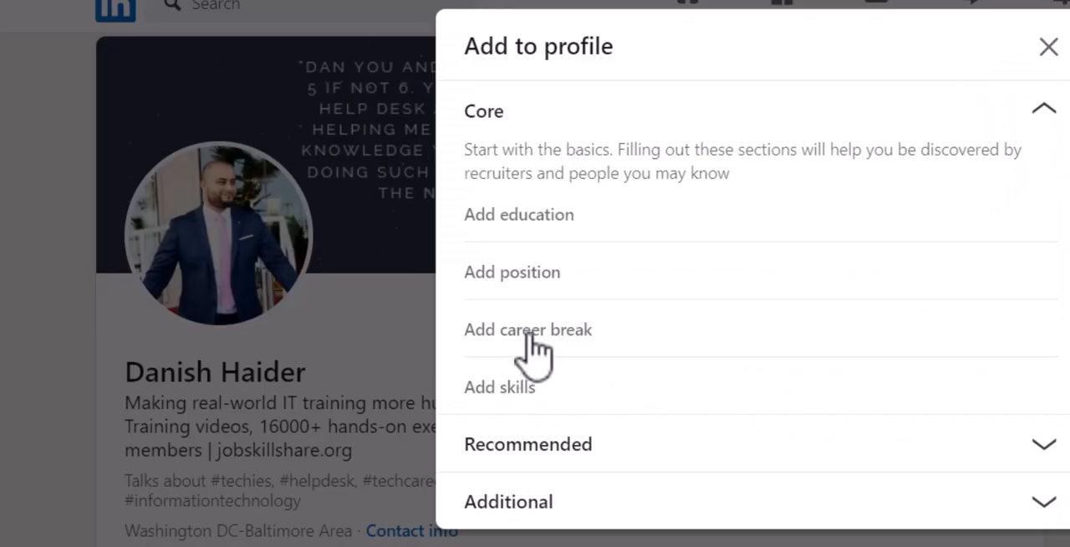
pyautogui.moveTo(619, 214)
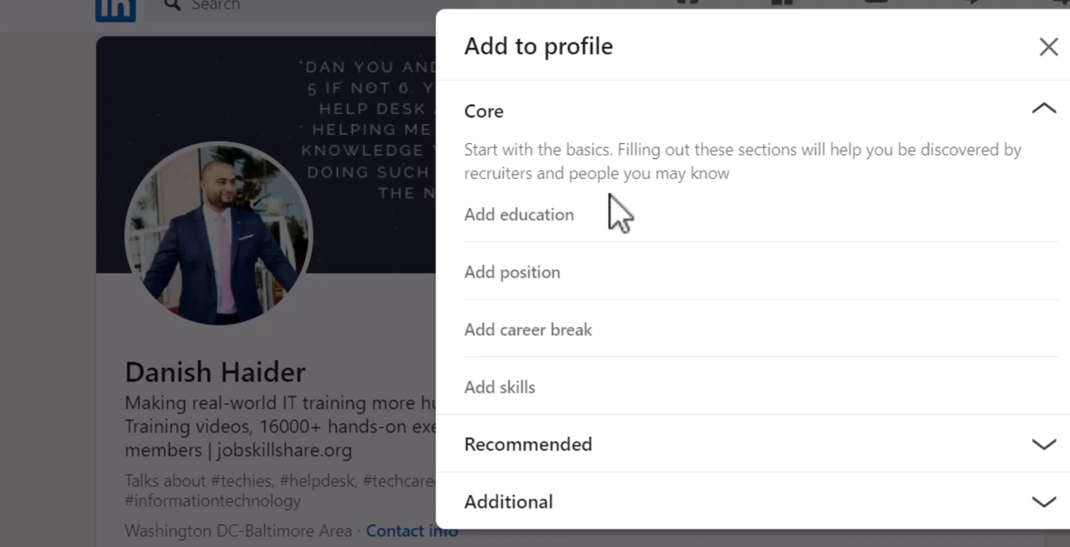
pyautogui.moveTo(586, 411)
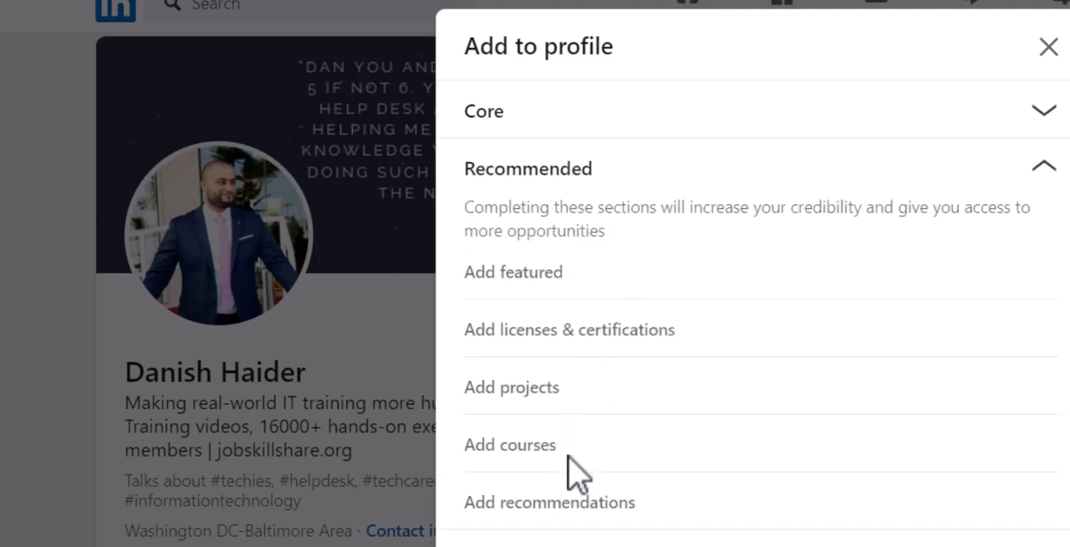
pyautogui.moveTo(518, 354)
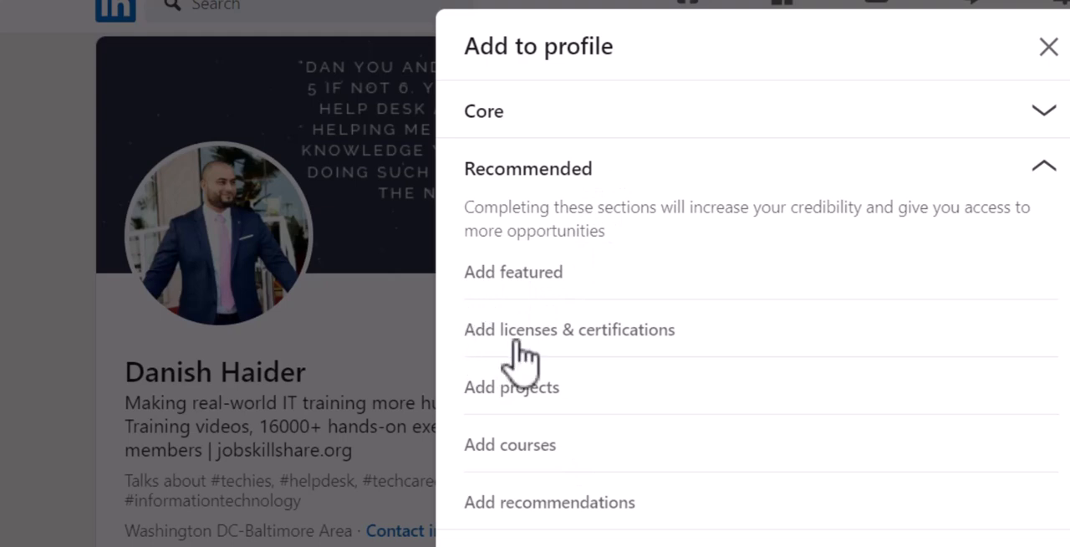
pyautogui.moveTo(612, 348)
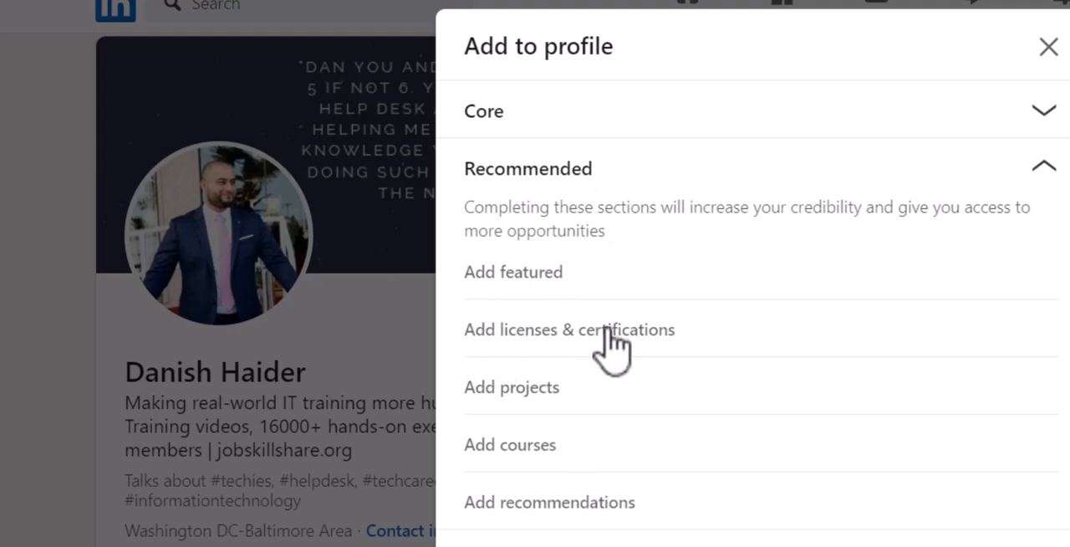
pyautogui.click(569, 328)
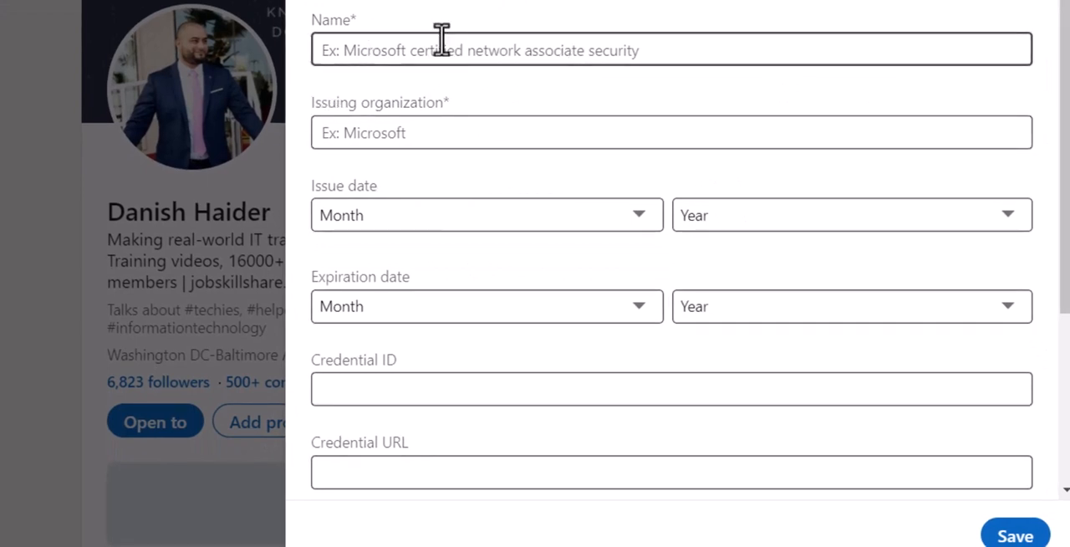
# - Name it MODERN IT SUPPORT TRAINING: PART 1 | A+ (220-1102), issued by JOBSKILLSHARE
pyautogui.write('MODERN IT SUPPORT TRAINING: PART 1 | A+ (220-1102)')
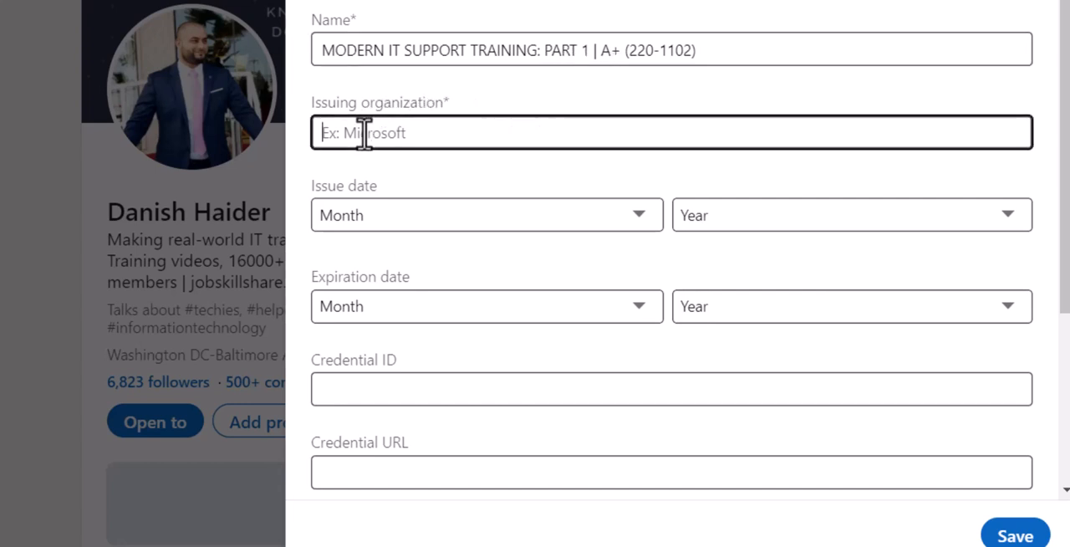
pyautogui.write('job')
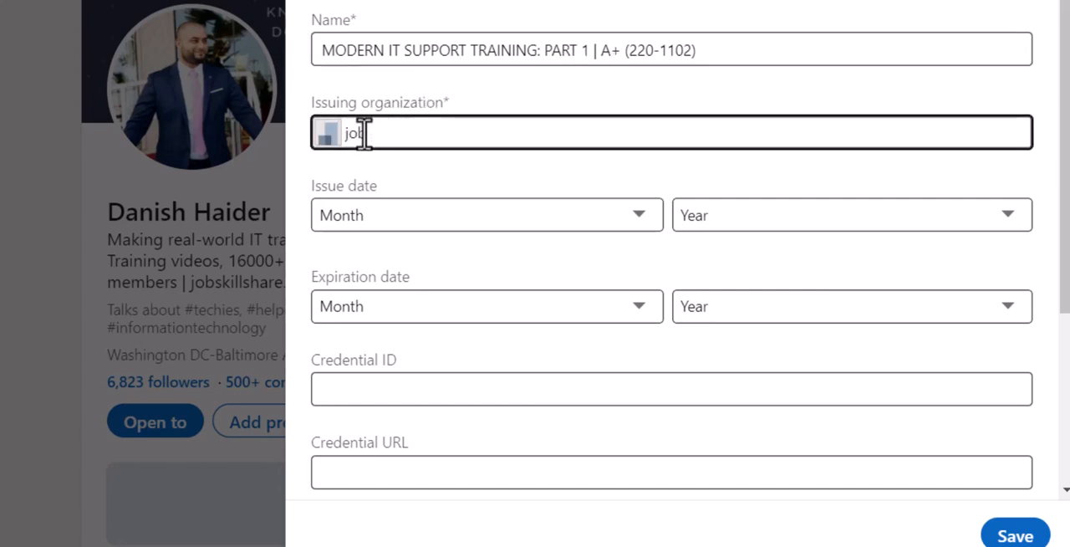
pyautogui.write('skil')
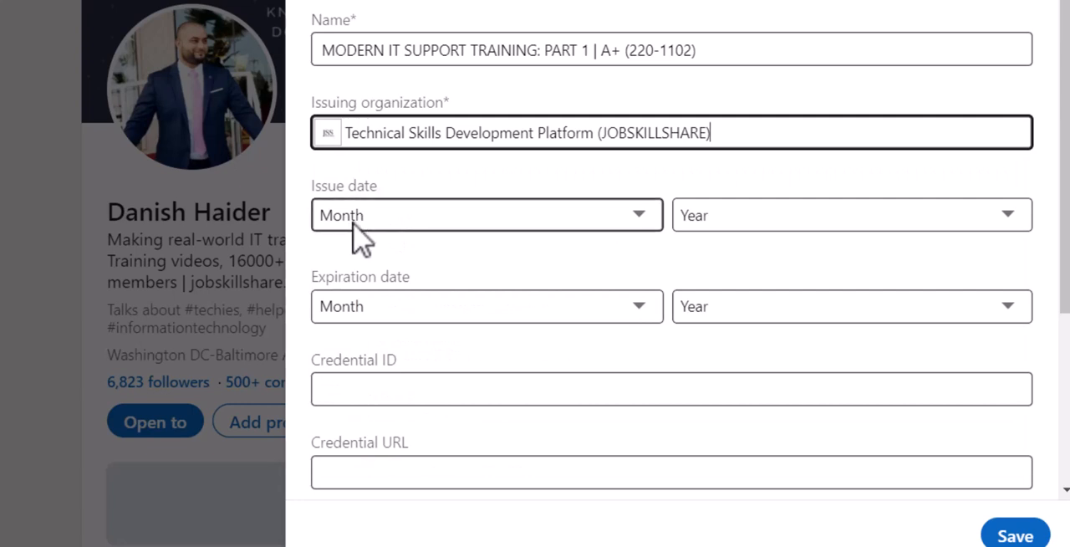
pyautogui.moveTo(394, 73)
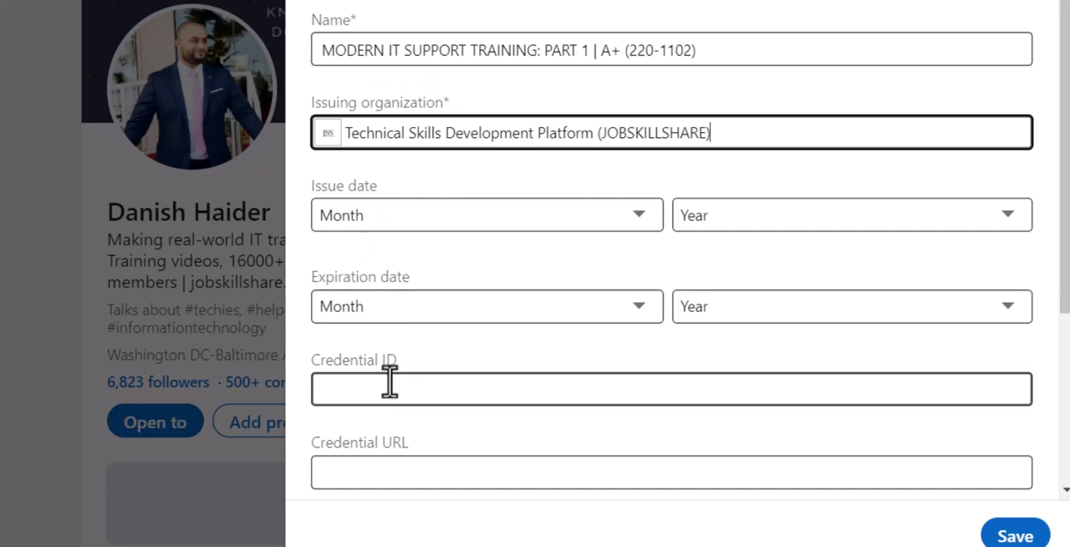
# - Set Credential URL to the jobskillshare.org certificate link (c=197839&u=53905)
pyautogui.scroll(-3)
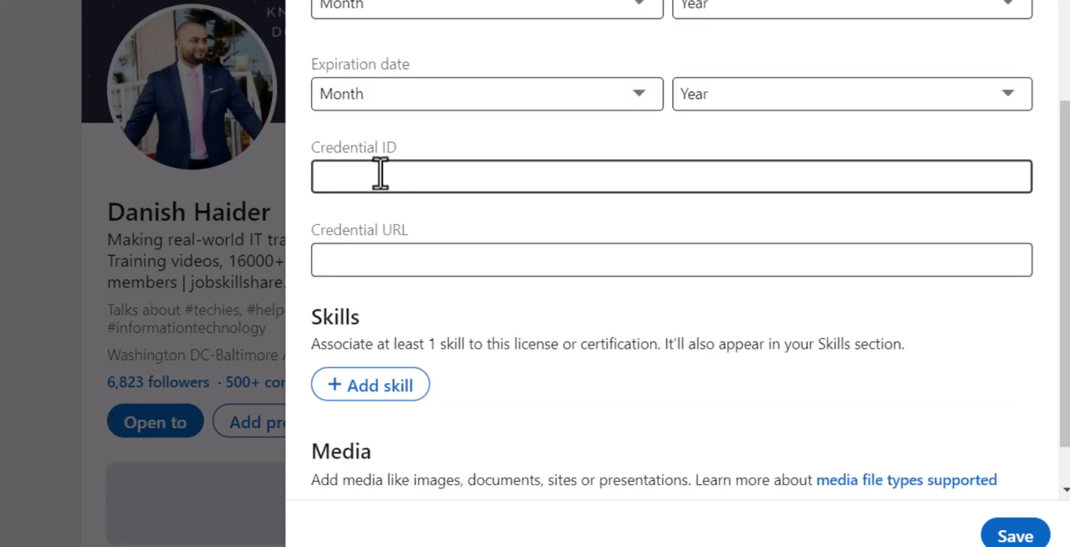
pyautogui.click(672, 260)
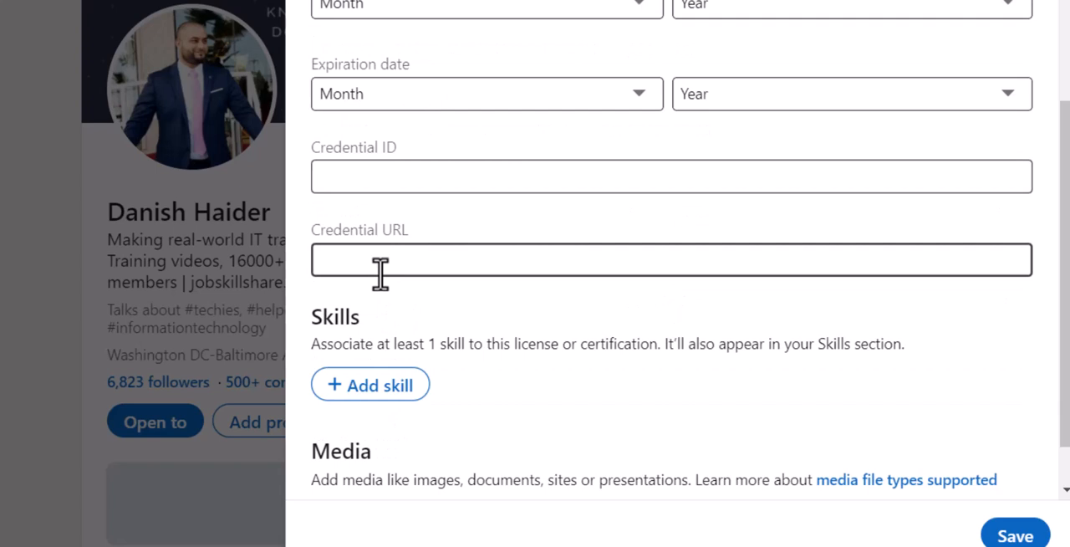
pyautogui.write('https://www.jobskillshare.org/certificates/2018/?c=197839&u=53905')
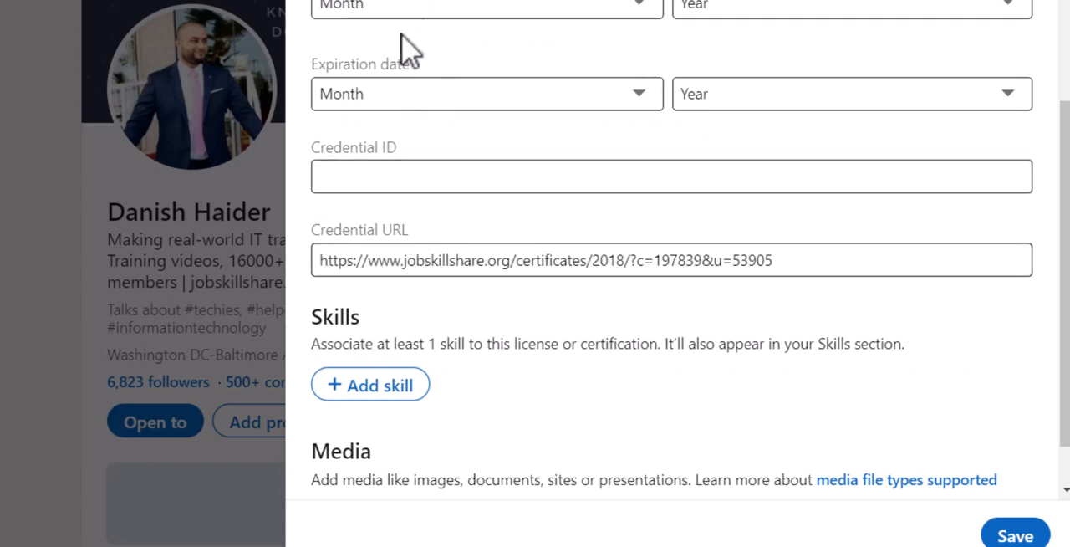
pyautogui.click(418, 177)
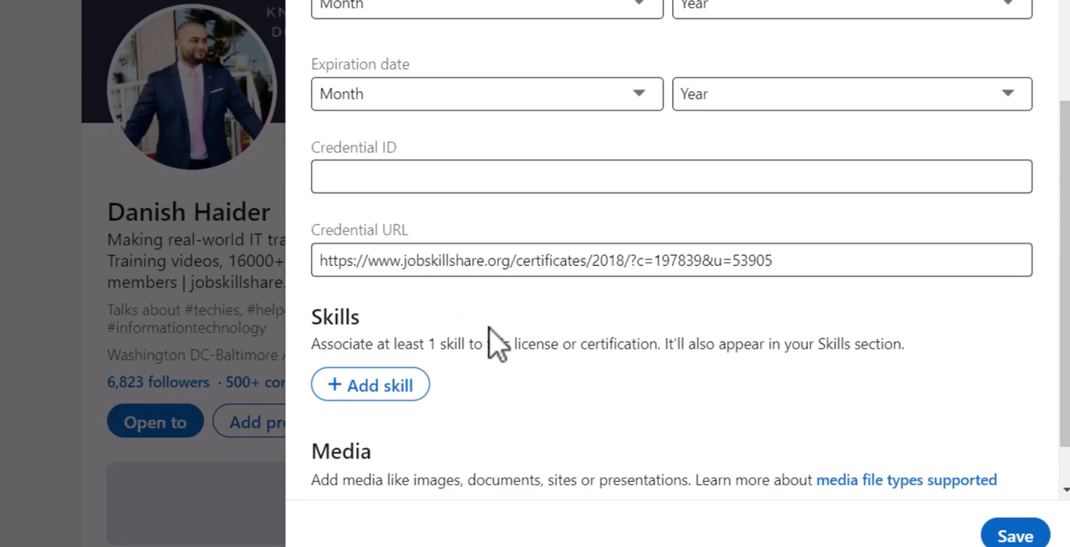
pyautogui.rightClick(787, 314)
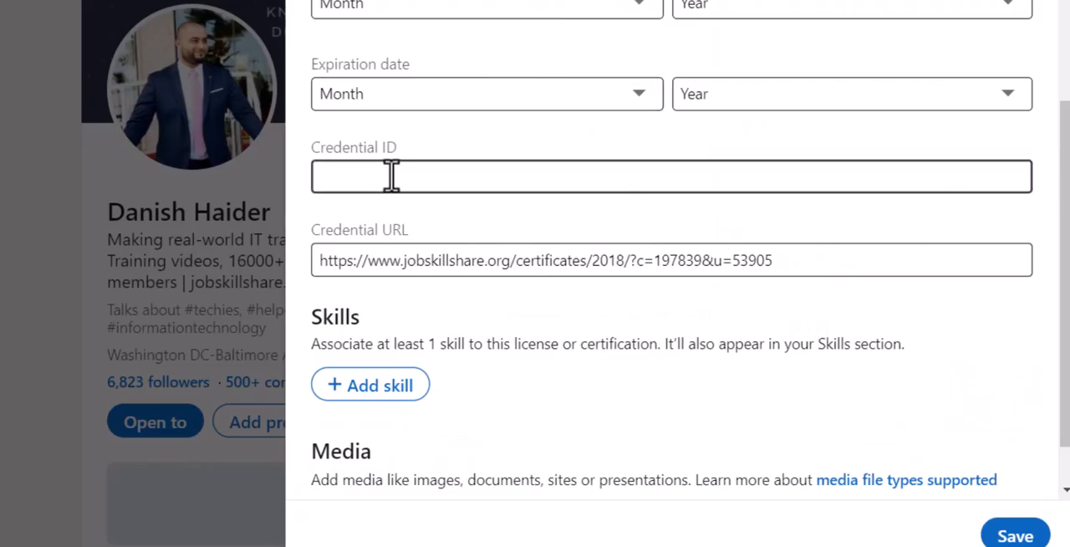
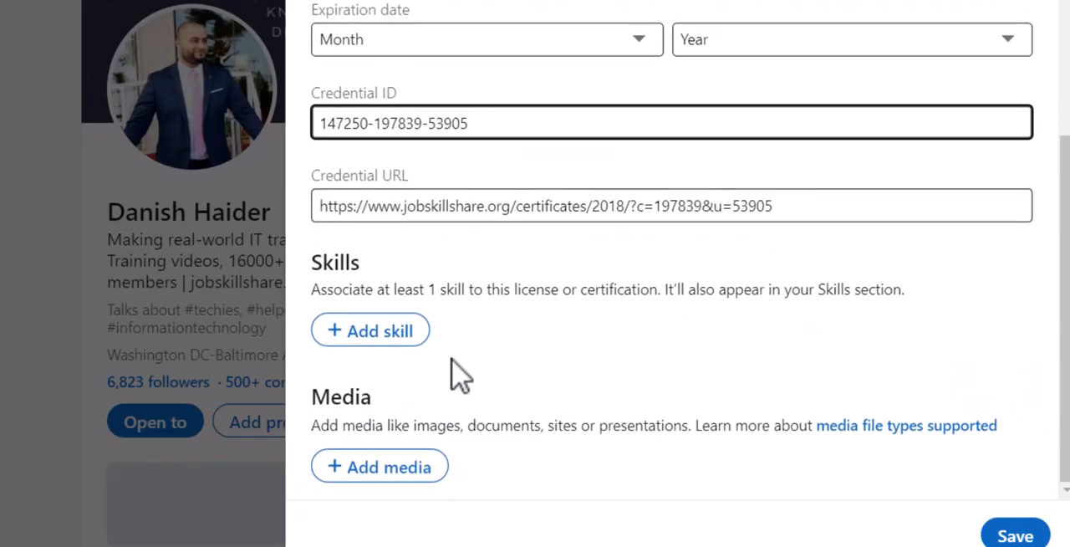
pyautogui.moveTo(378, 381)
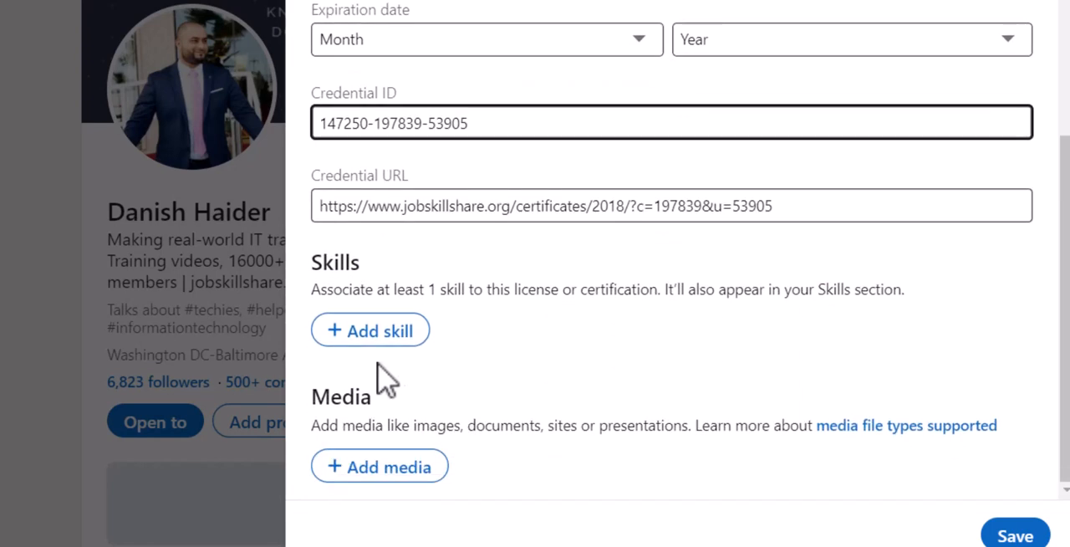
pyautogui.moveTo(455, 326)
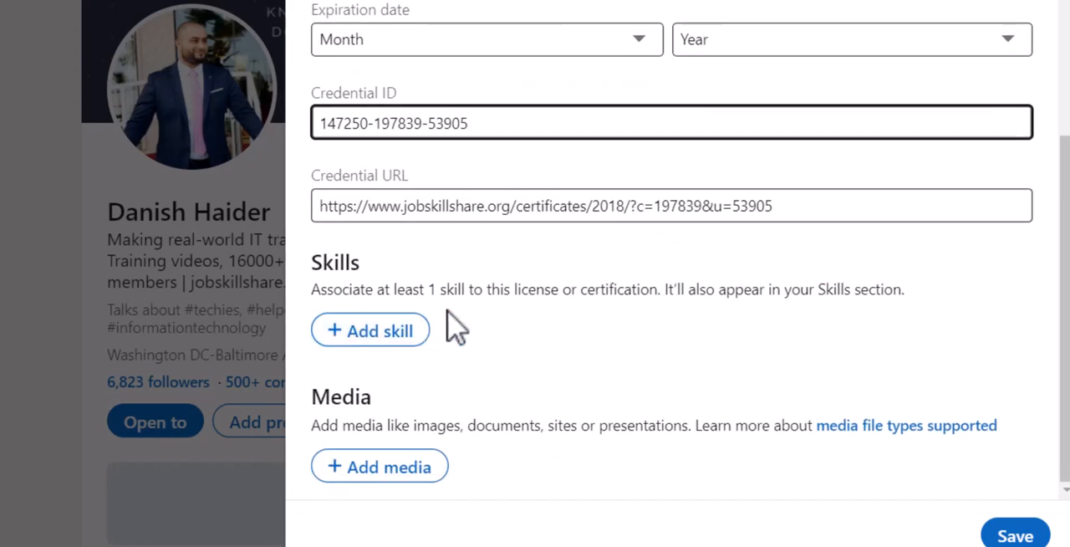
pyautogui.moveTo(582, 293)
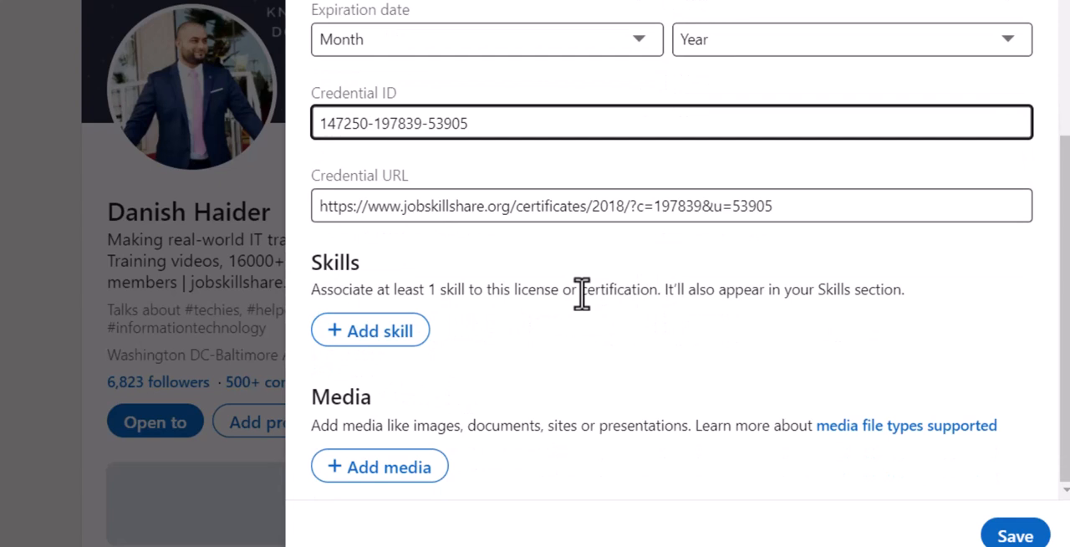
pyautogui.moveTo(372, 332)
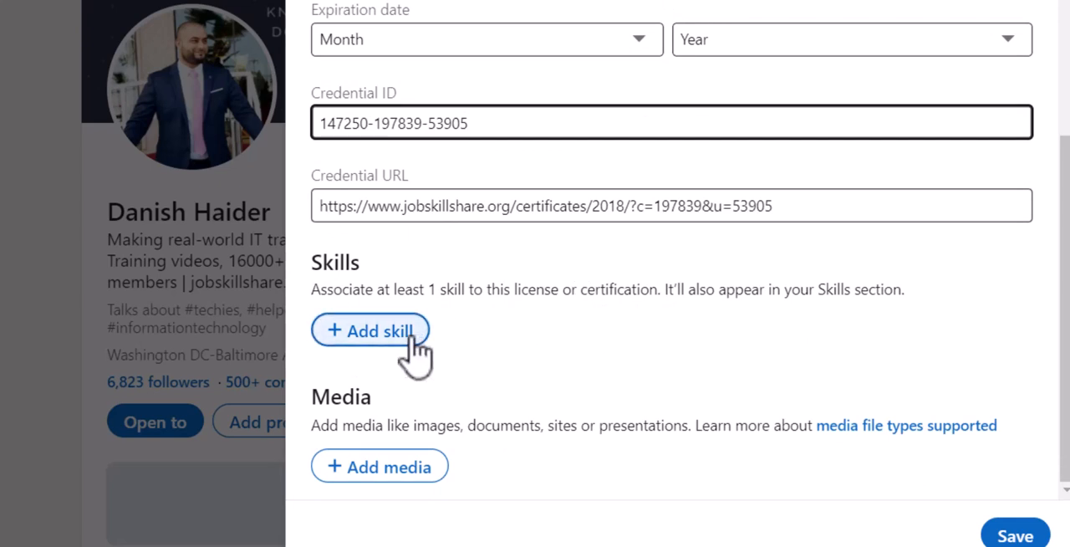
pyautogui.moveTo(555, 355)
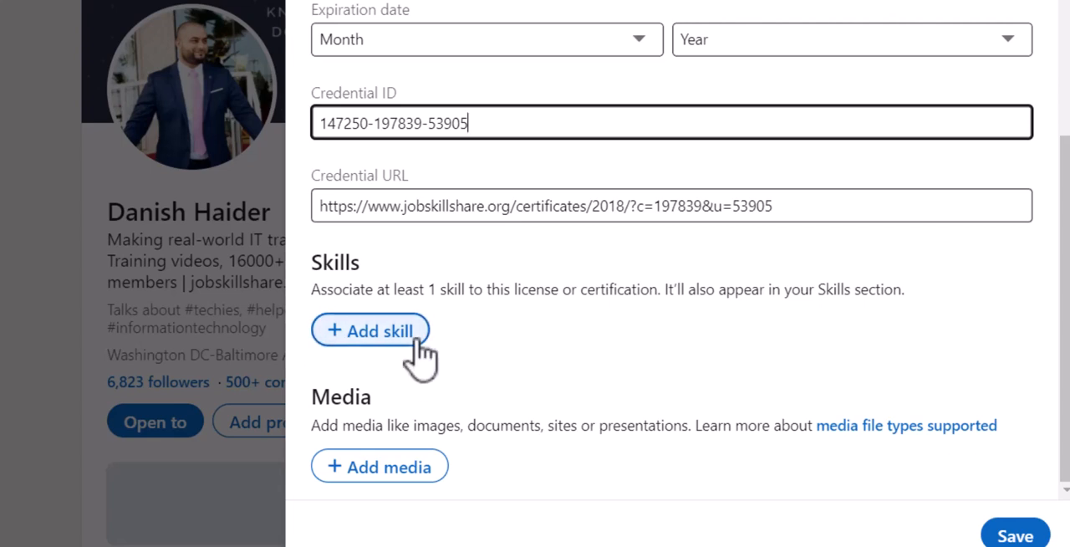
pyautogui.moveTo(384, 351)
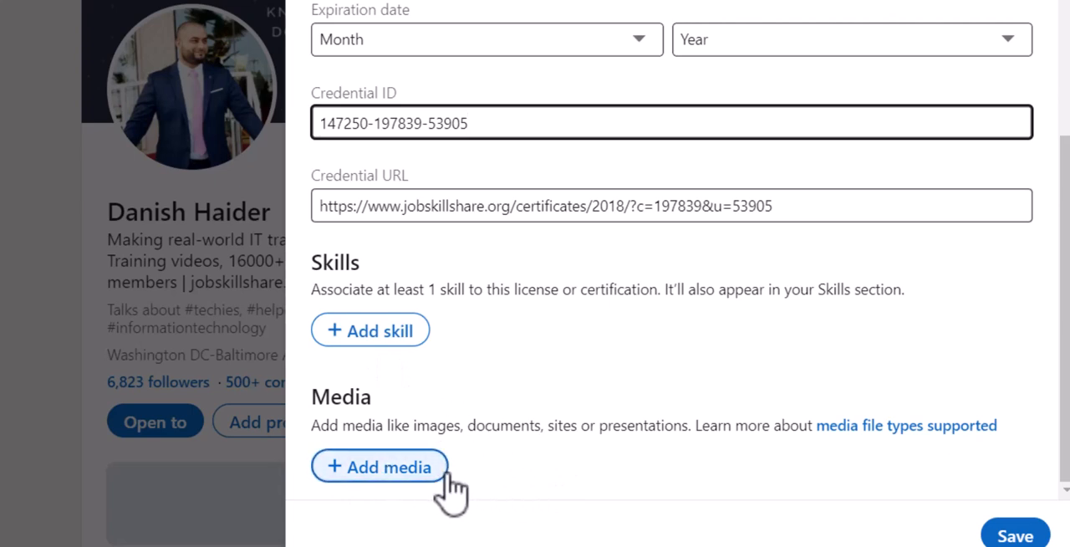
pyautogui.moveTo(505, 419)
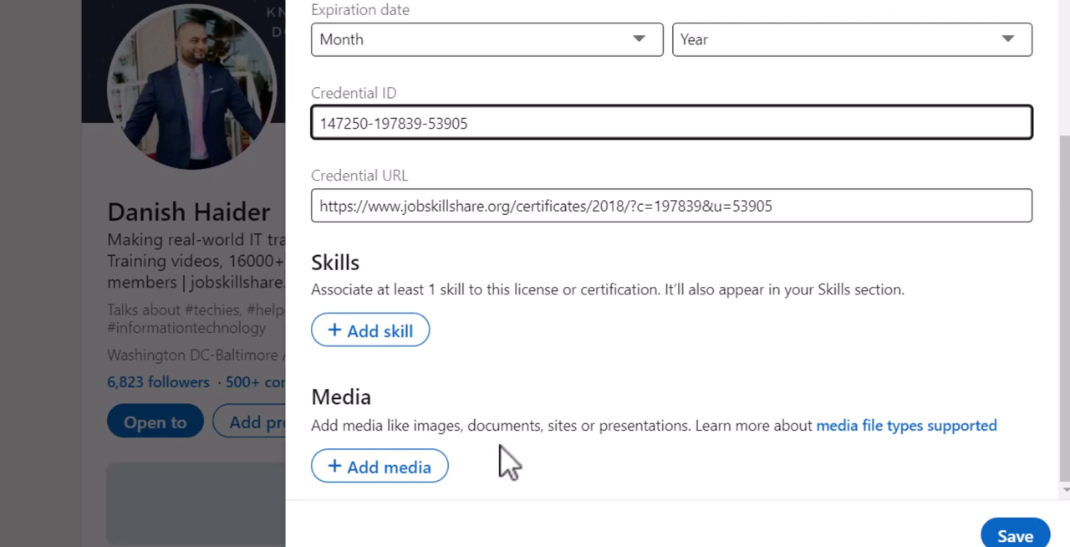
# - Add the Desktop Administration skill to the certification and save it
pyautogui.click(469, 123)
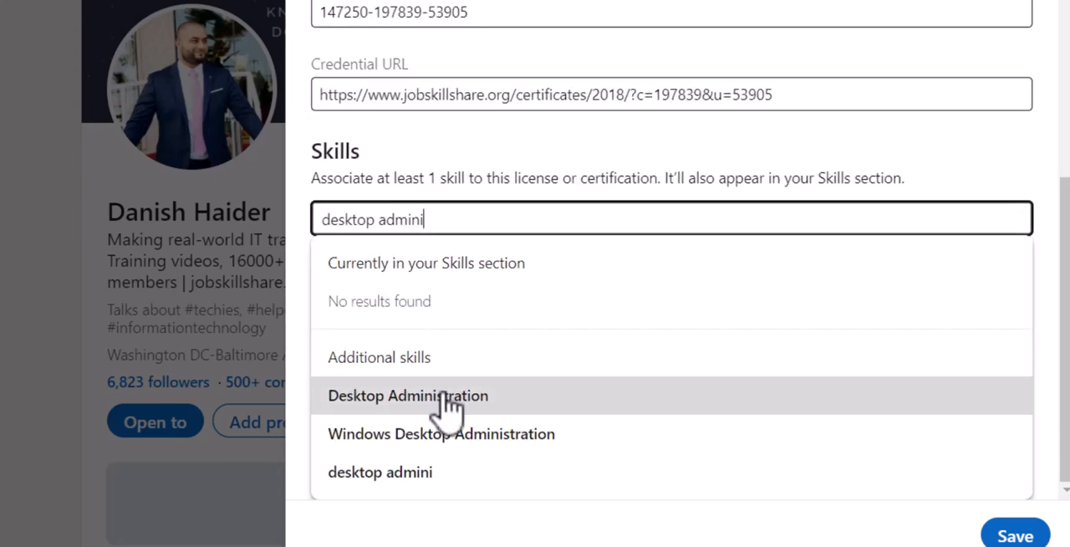
pyautogui.click(408, 394)
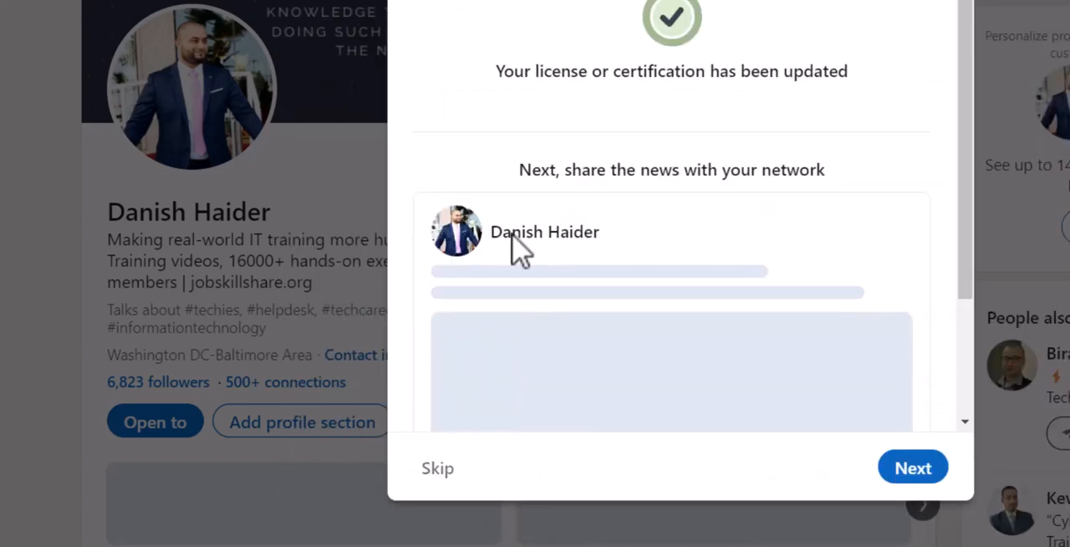
# - Skip sharing the certification news with the network
pyautogui.scroll(-3)
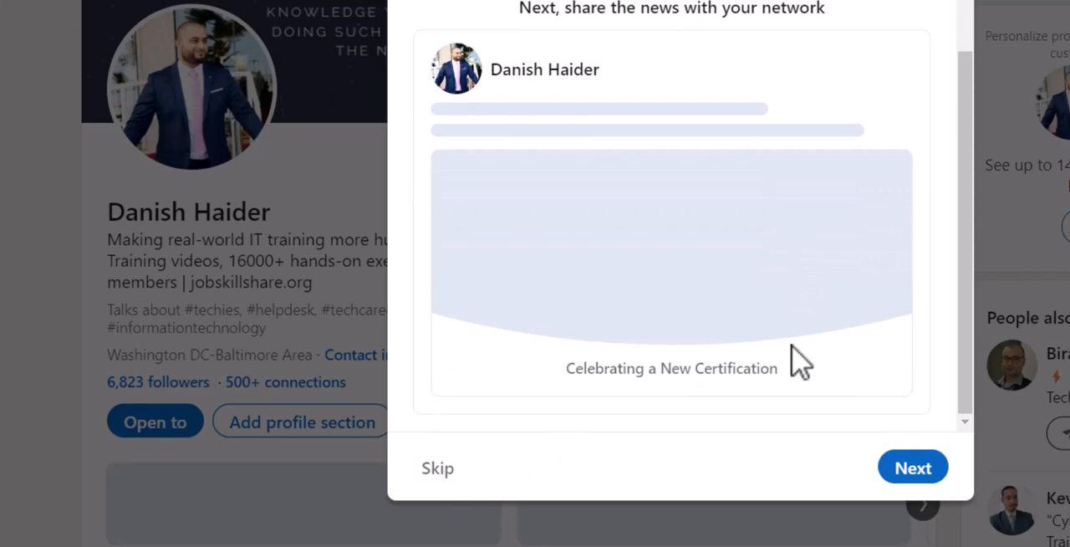
pyautogui.moveTo(577, 467)
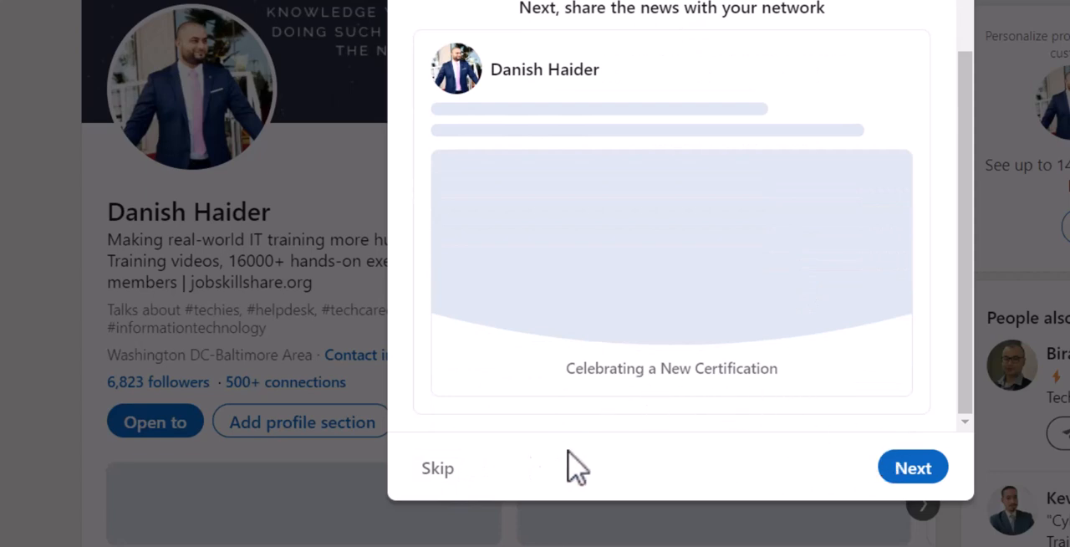
pyautogui.moveTo(438, 468)
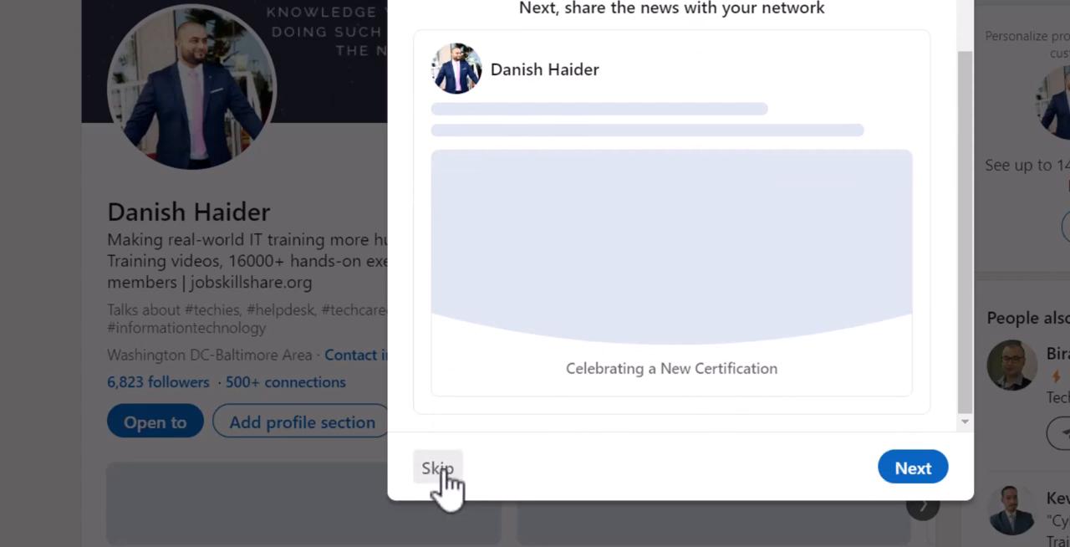
pyautogui.moveTo(505, 455)
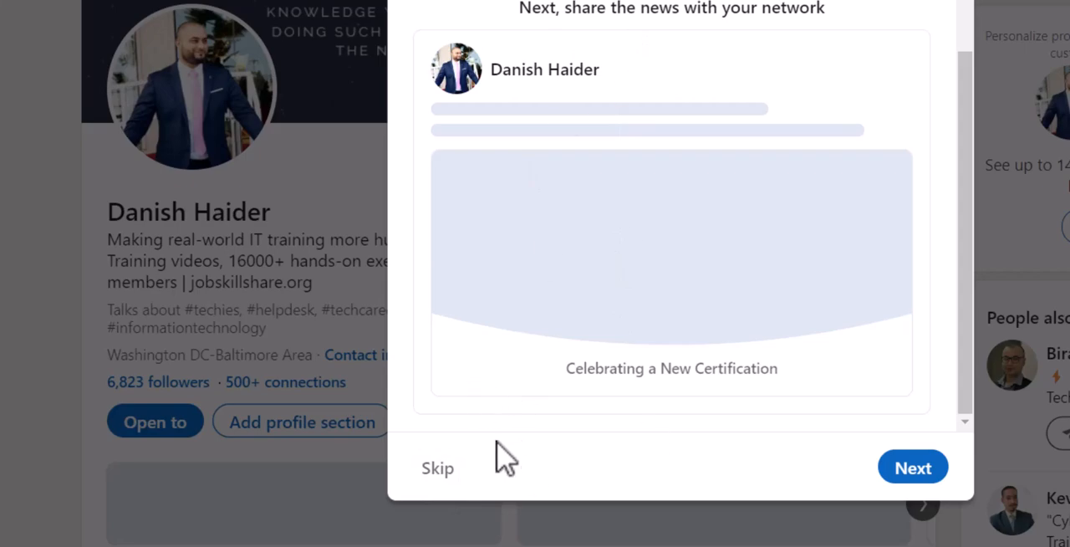
pyautogui.click(438, 469)
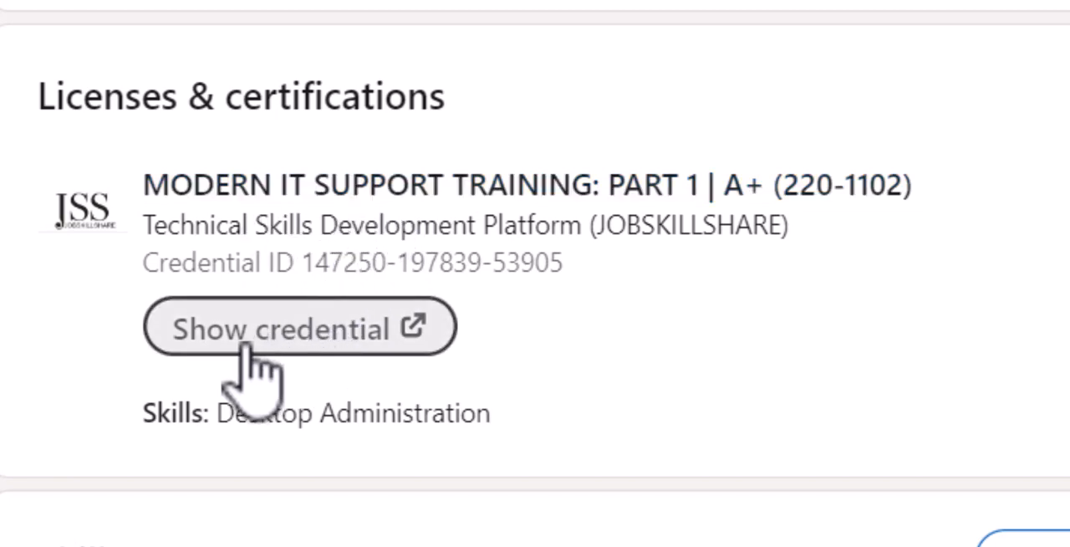
pyautogui.moveTo(426, 348)
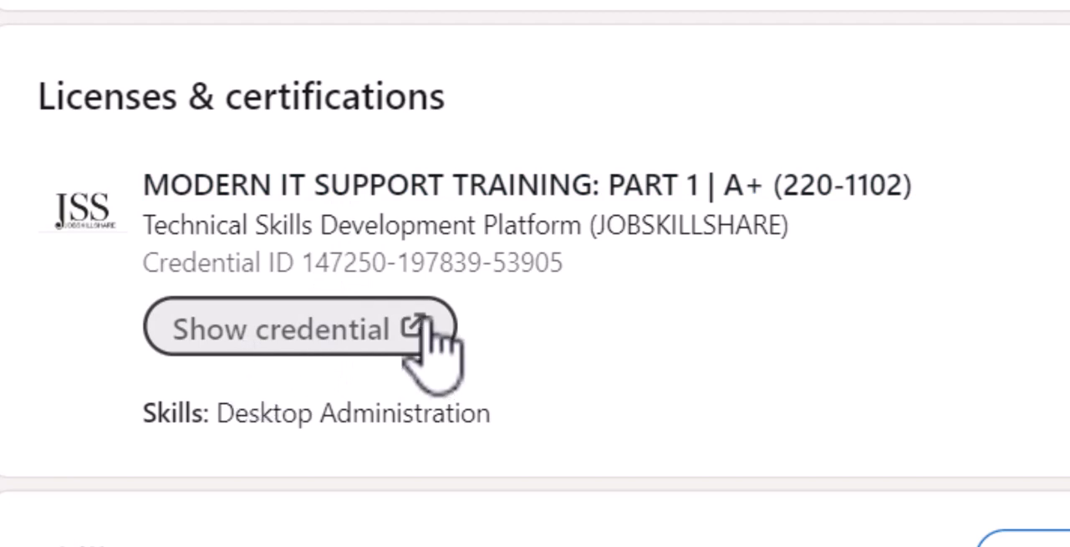
pyautogui.moveTo(317, 192)
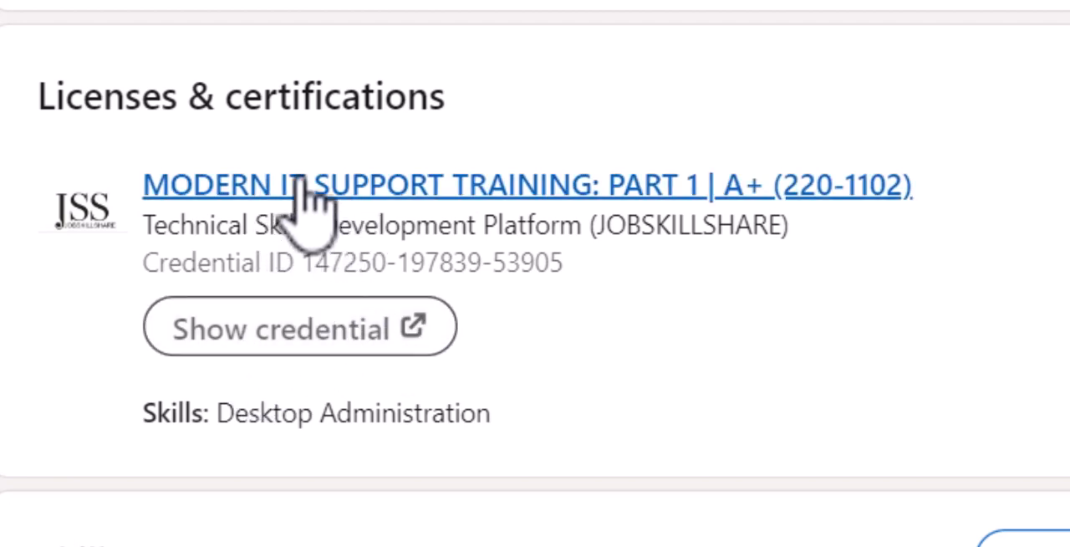
pyautogui.moveTo(427, 118)
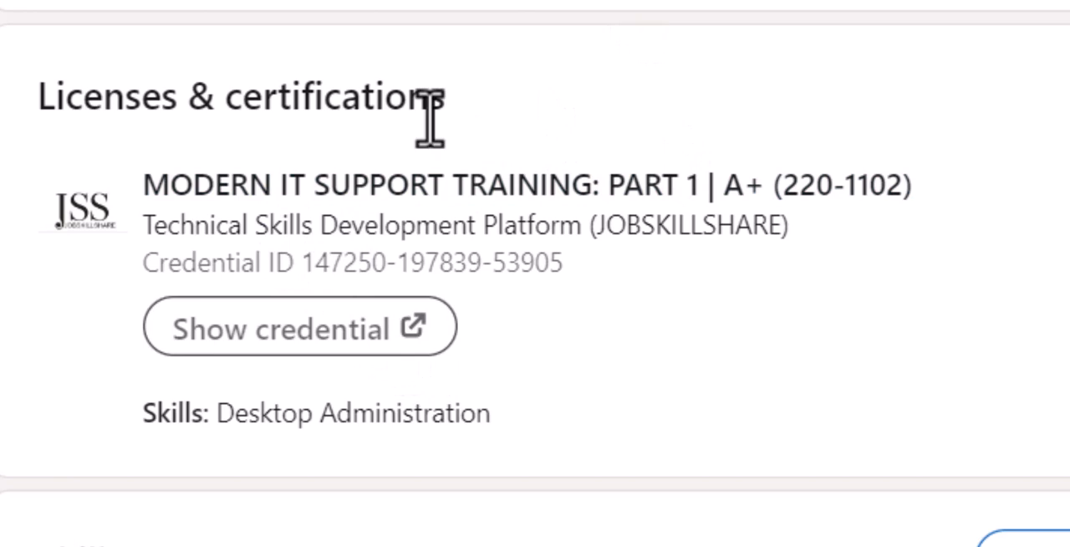